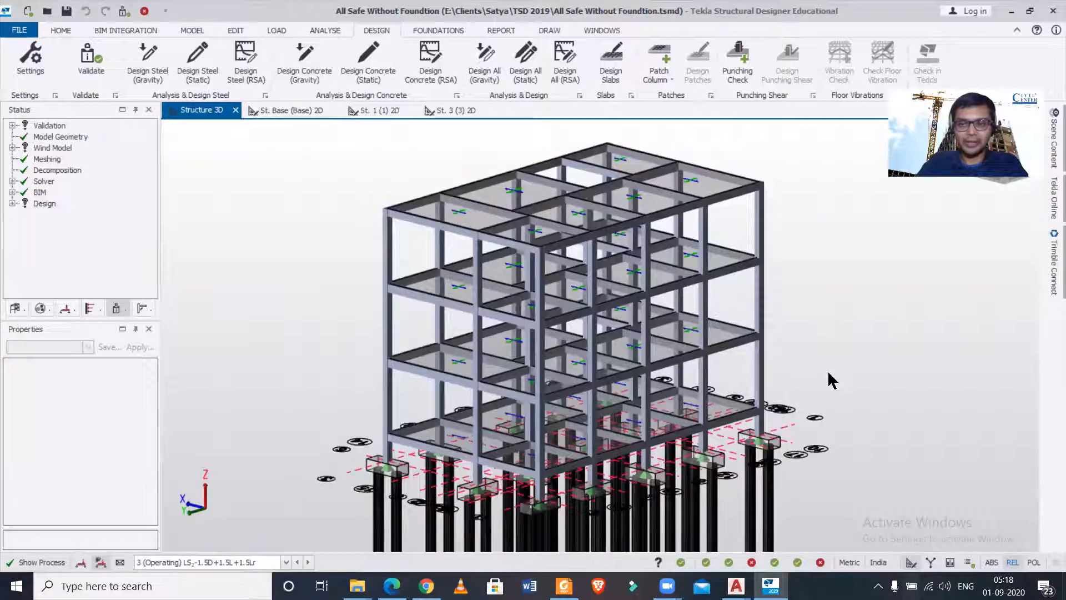
mouse_move(804, 382)
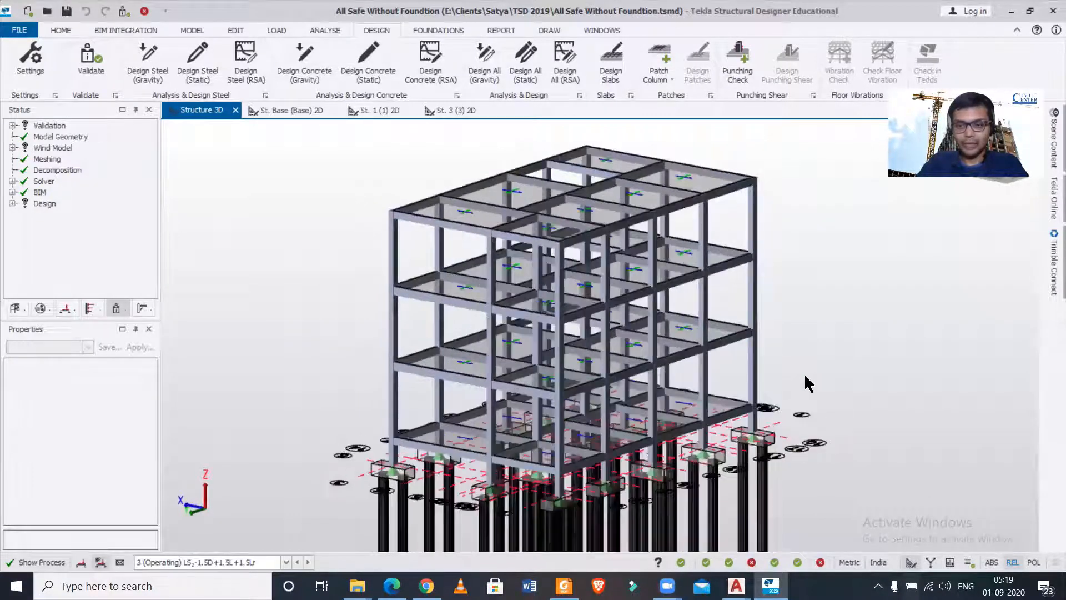
Switch to the Solver View and display total member deflections with the load combination list opened.
left_click_drag(810, 381, 919, 493)
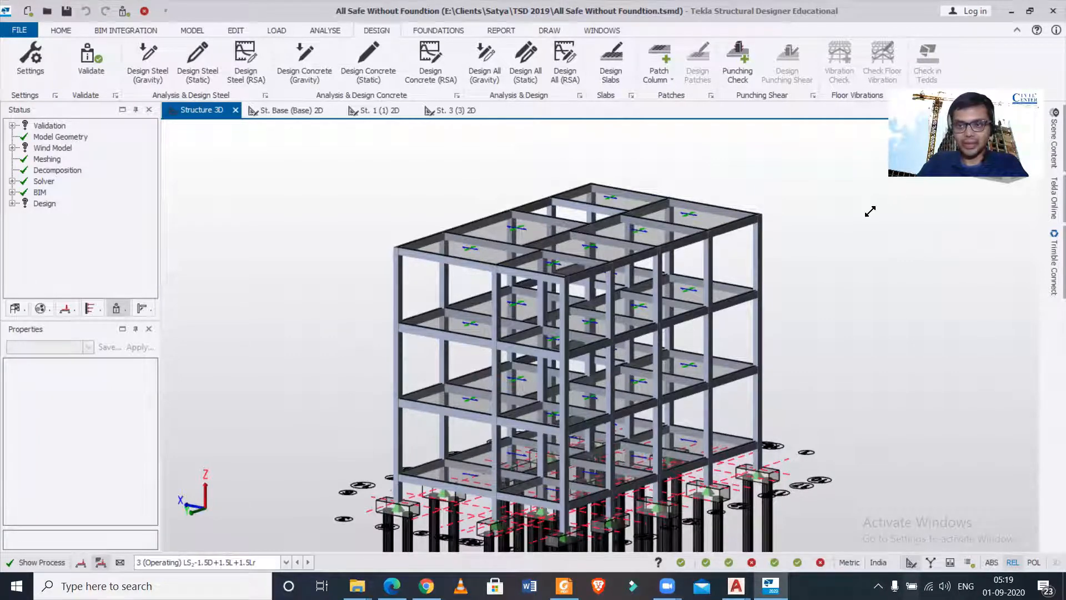
mouse_move(931, 562)
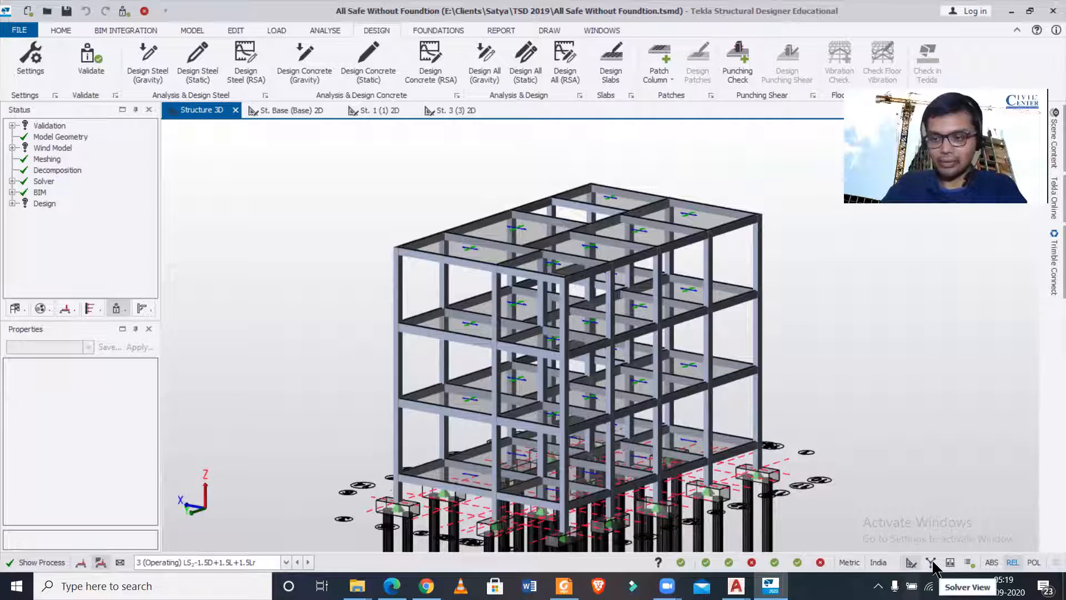
left_click(657, 31)
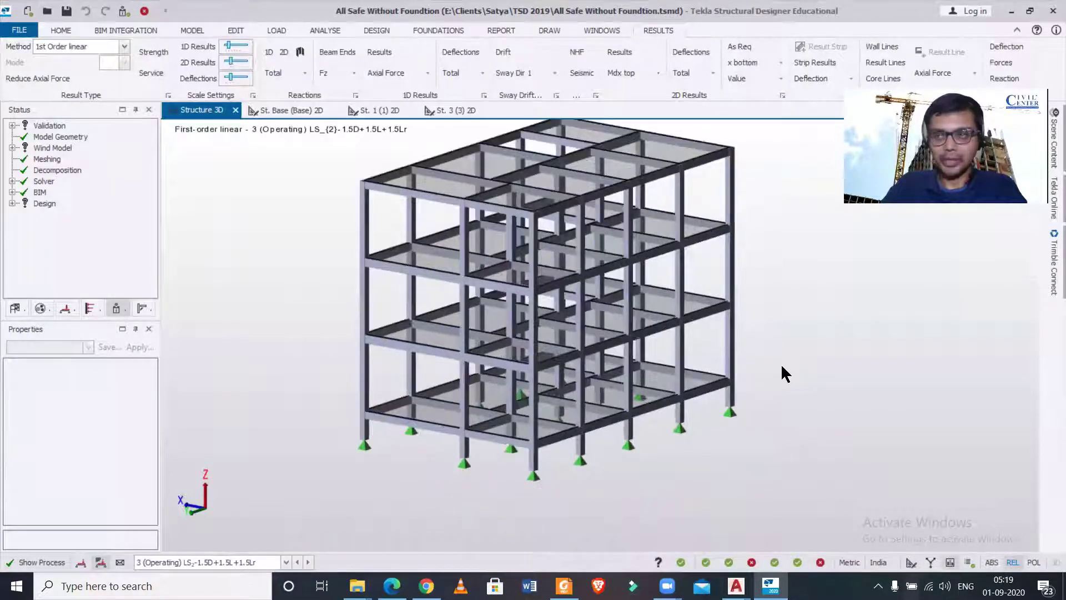
left_click(548, 153)
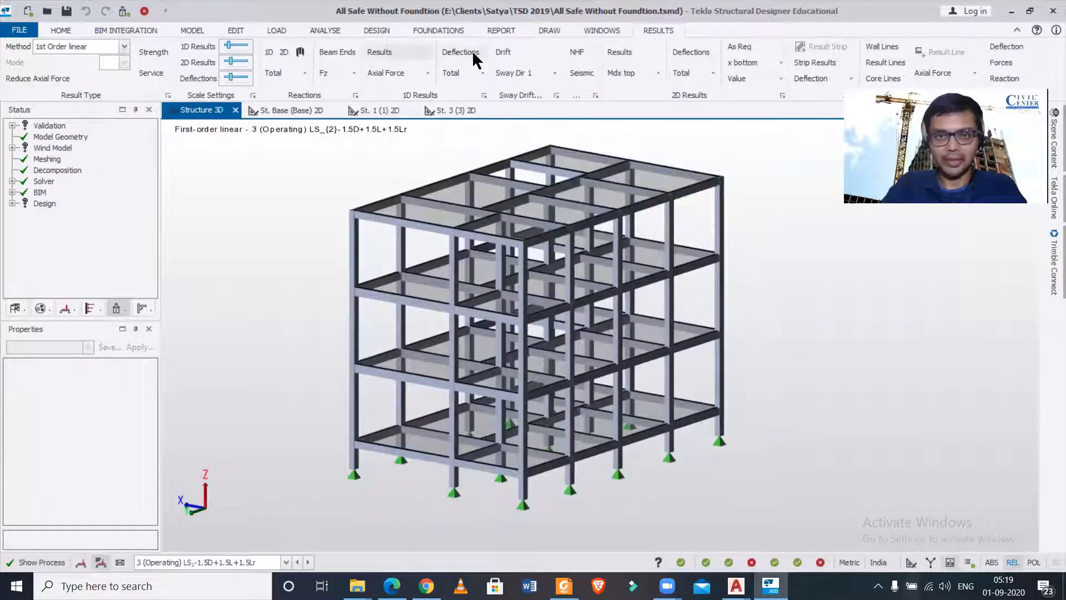
left_click(459, 51)
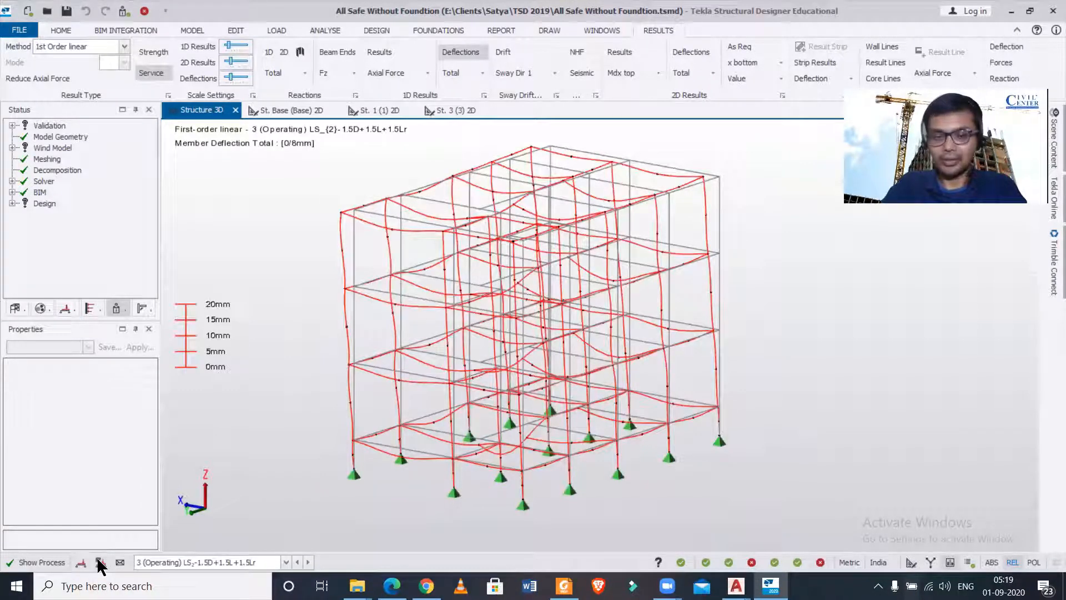
left_click(285, 562)
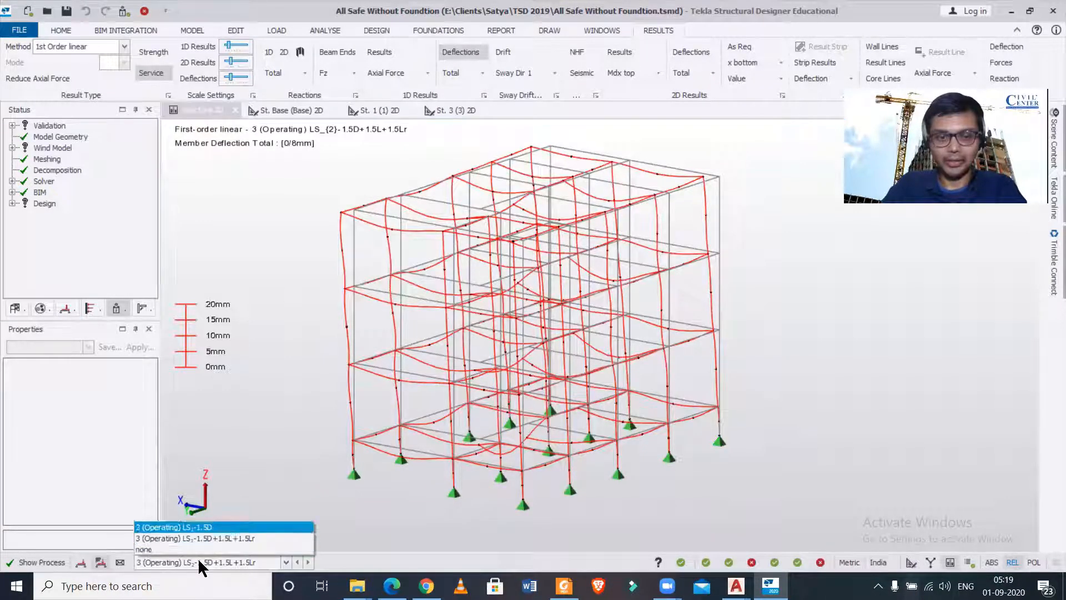
Keep combination 3 (1.5D+1.5L+1.5Lr) as the displayed deflection case.
left_click(222, 539)
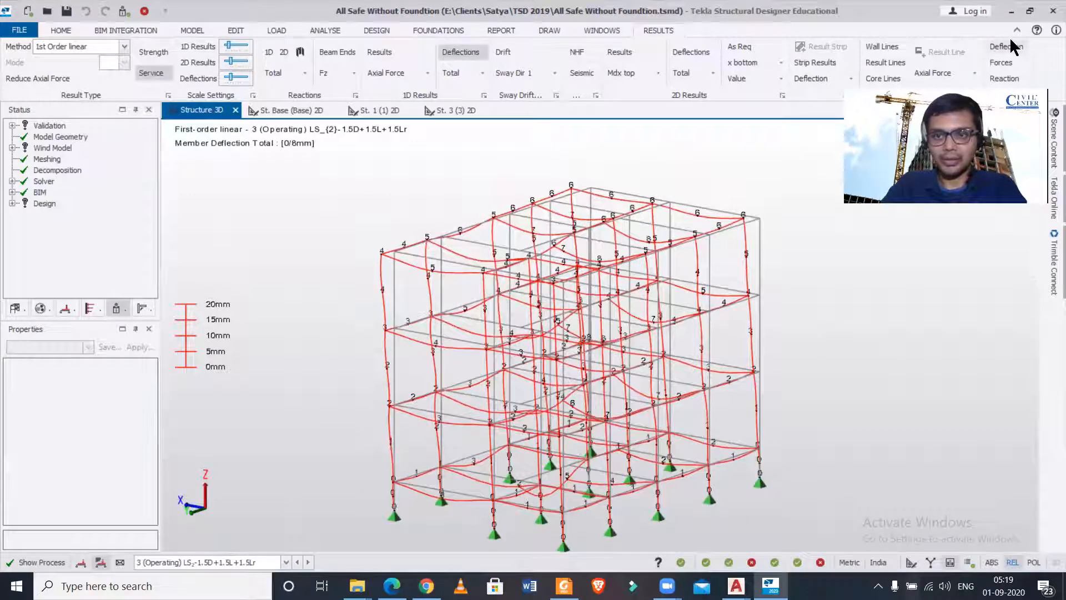
mouse_move(967, 76)
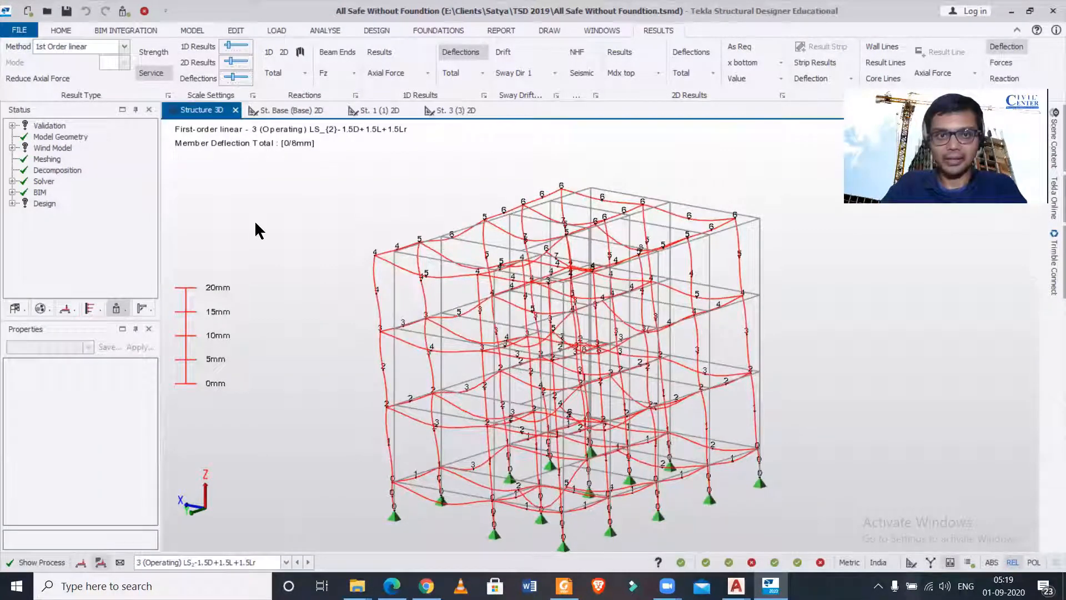
Bring up the Animate settings from the 3D view's context menu.
right_click(257, 230)
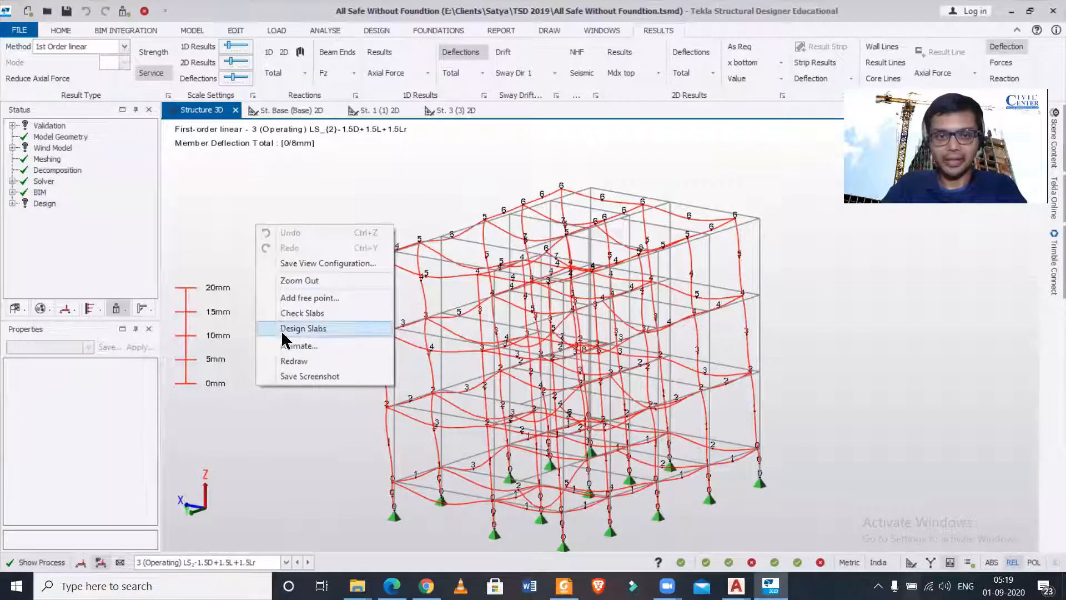
left_click(299, 346)
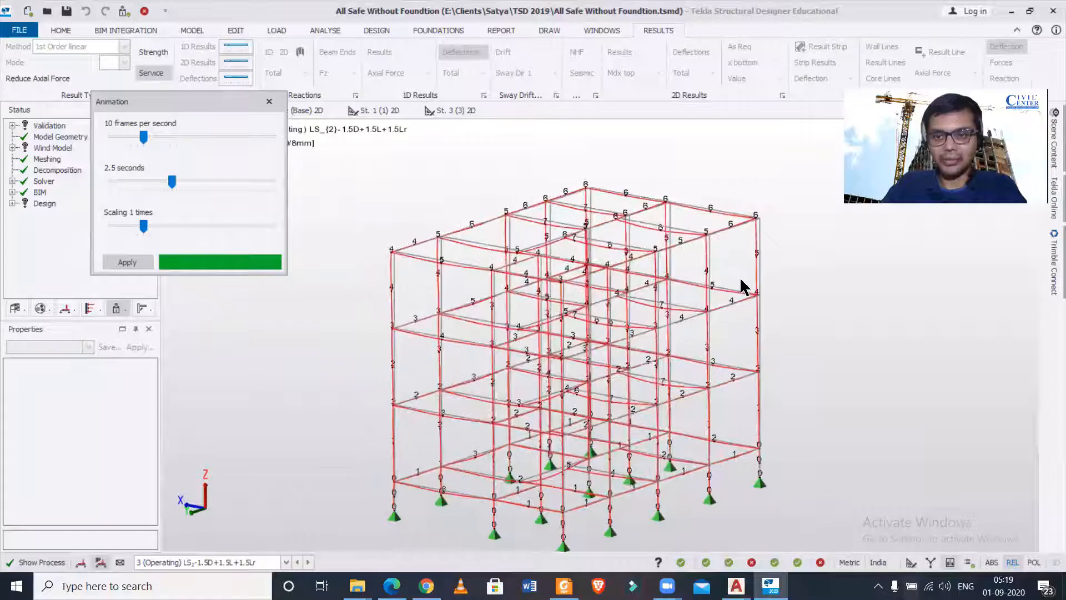
left_click(722, 291)
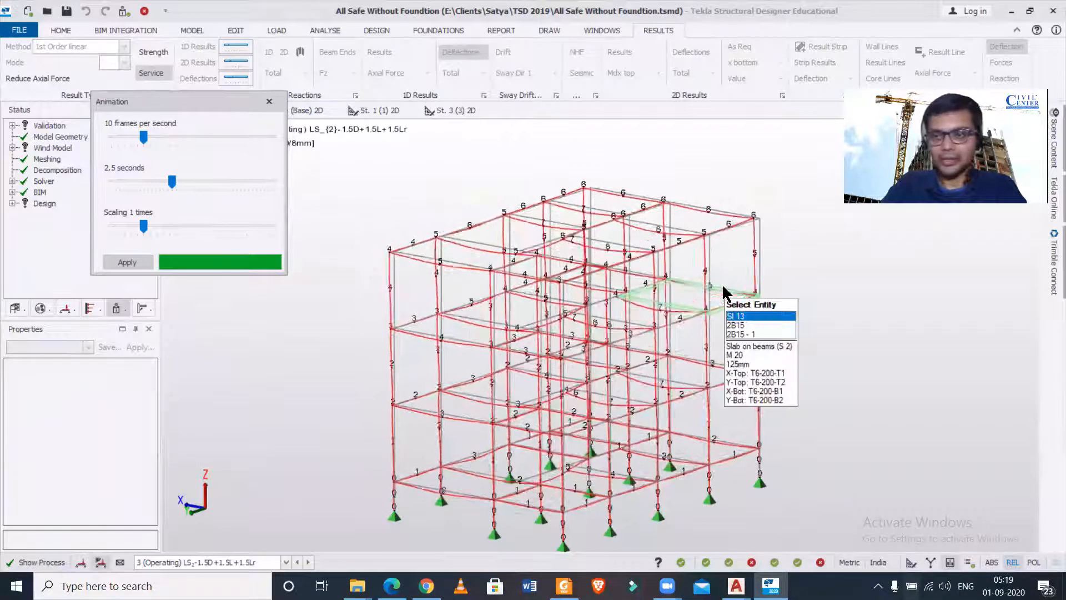
left_click(128, 262)
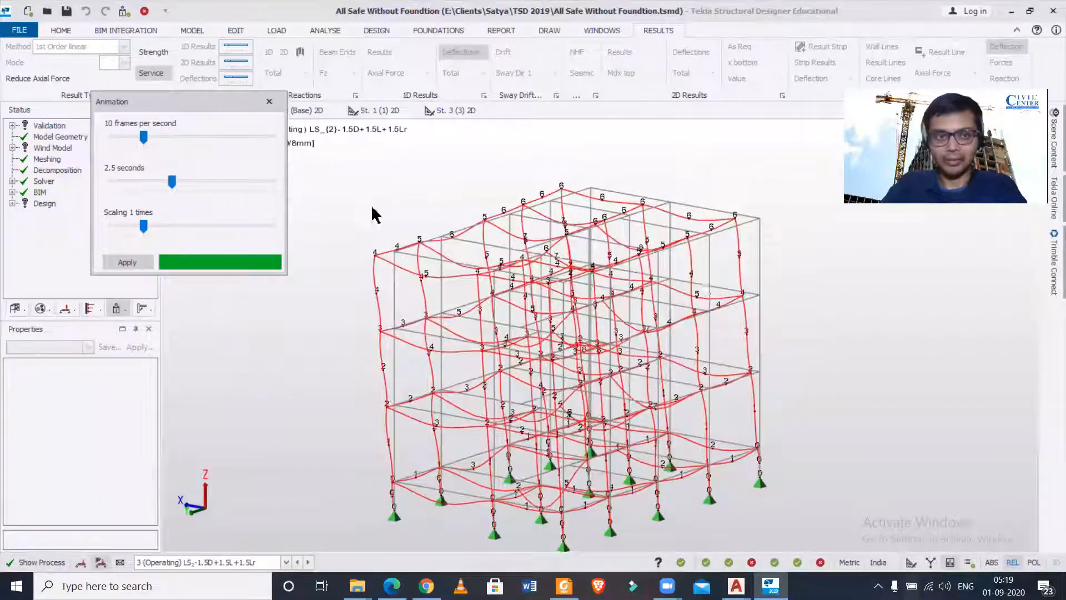
Set the animation to 14 fps, 2.9 seconds and 1.5 times scaling, and apply it.
left_click_drag(144, 138, 170, 138)
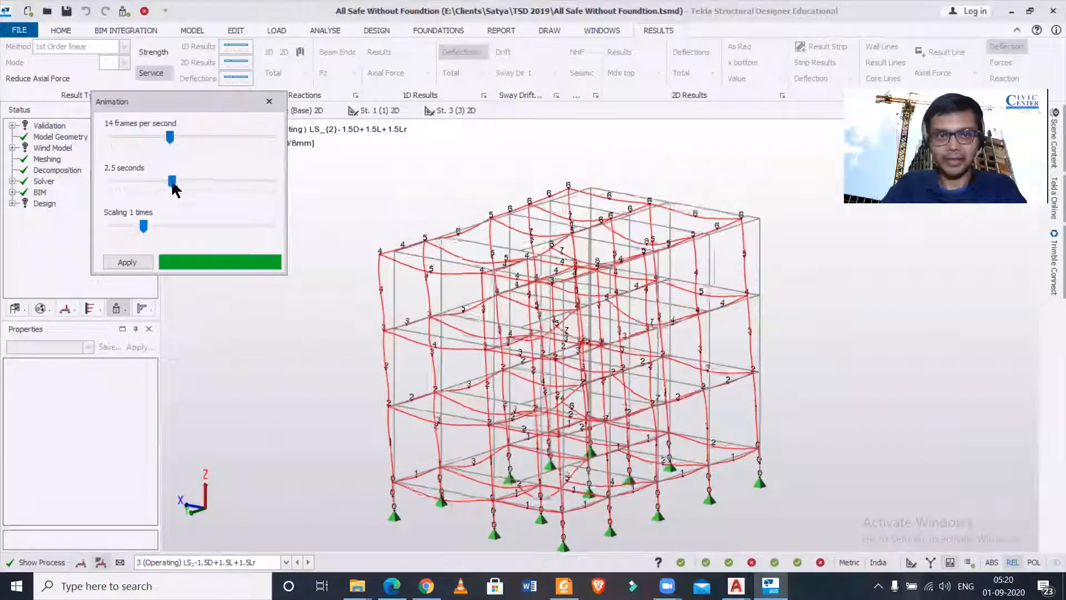
left_click_drag(171, 181, 189, 181)
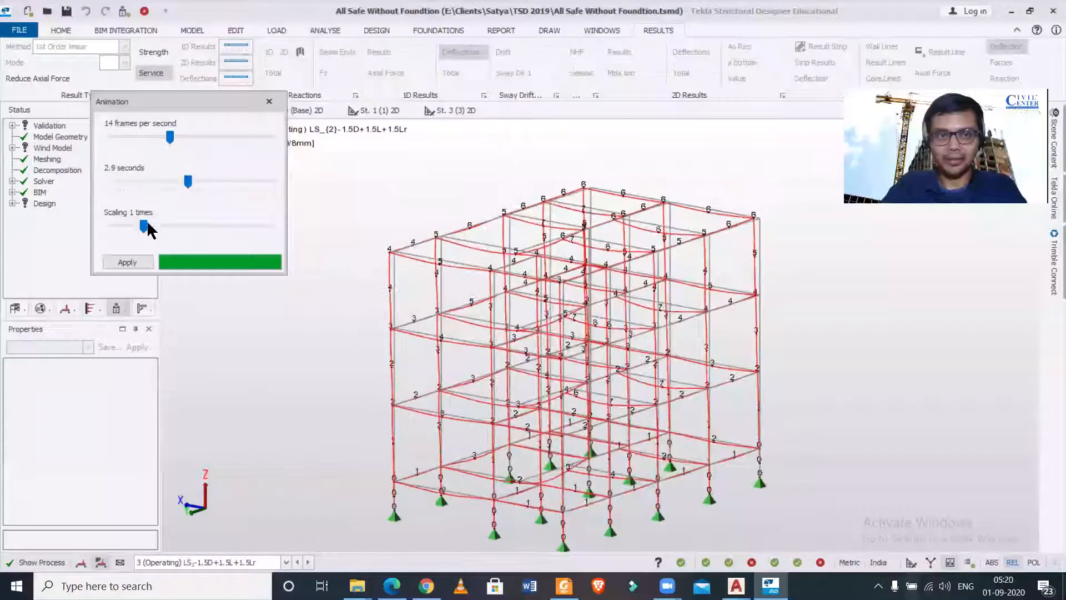
left_click(127, 262)
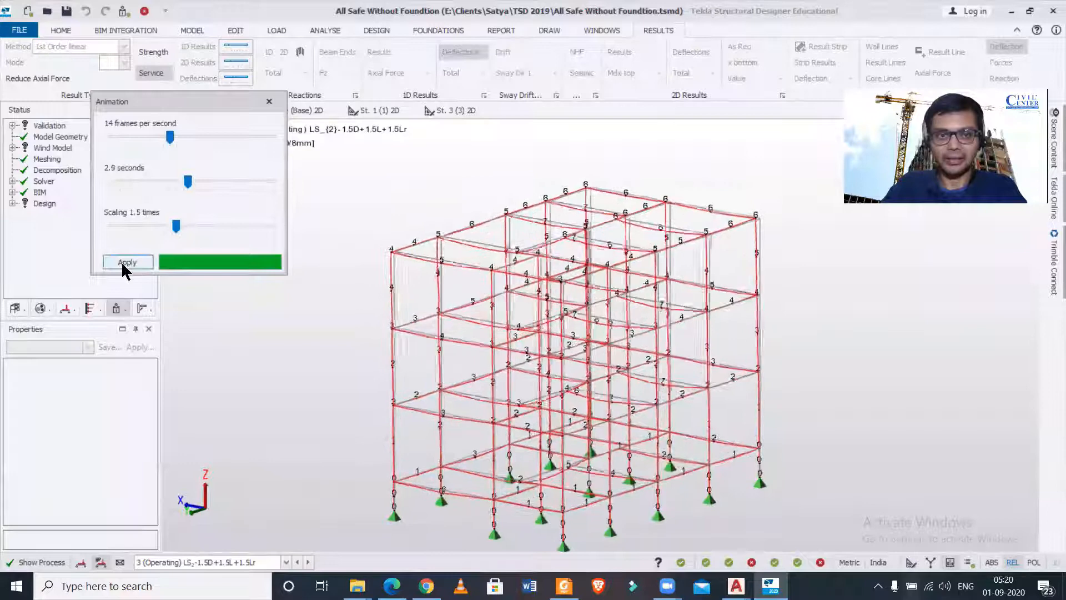
left_click(127, 262)
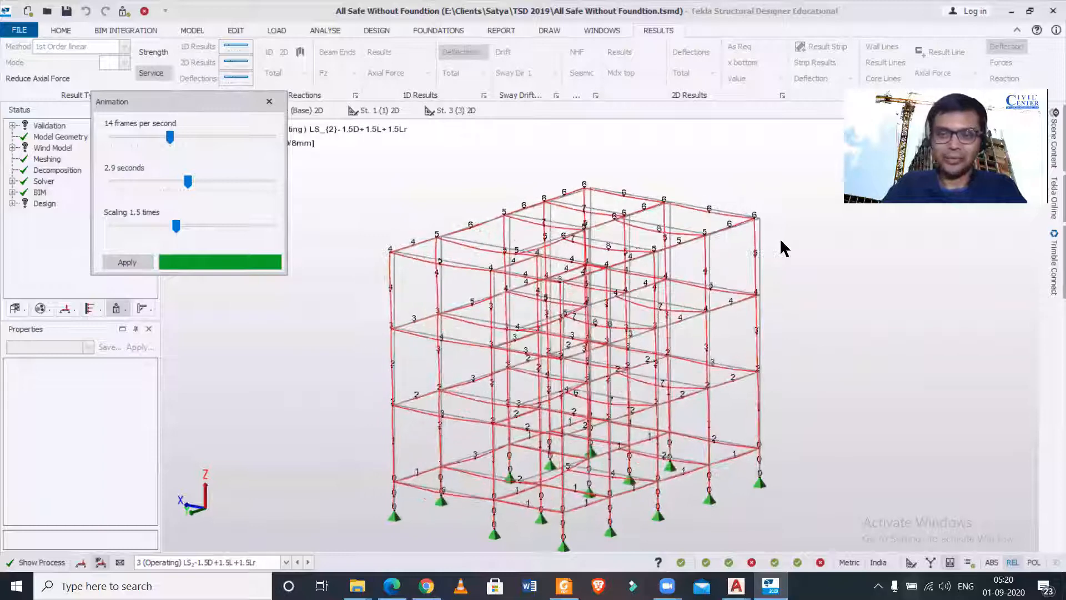
left_click(128, 261)
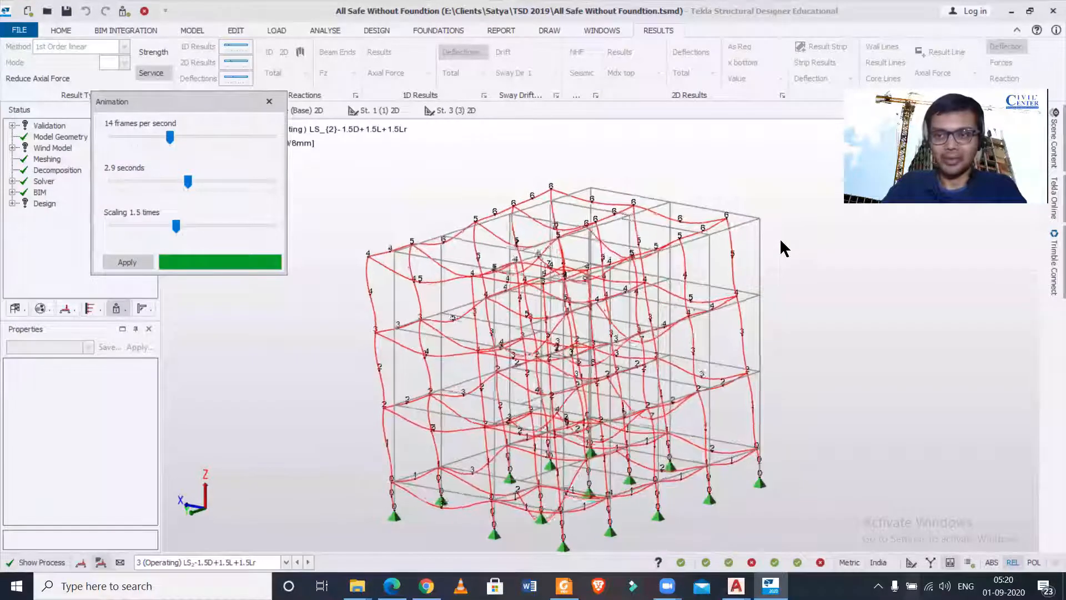